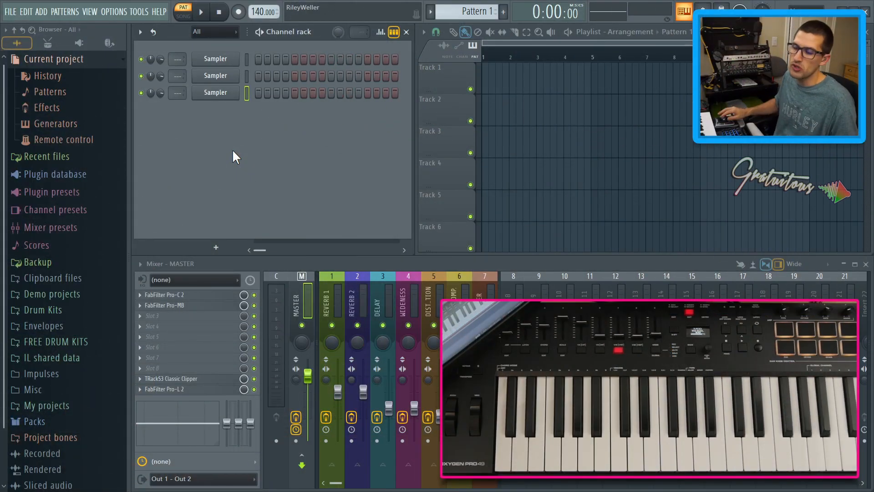
{"action": "mouse_move", "coordinate": [172, 118]}
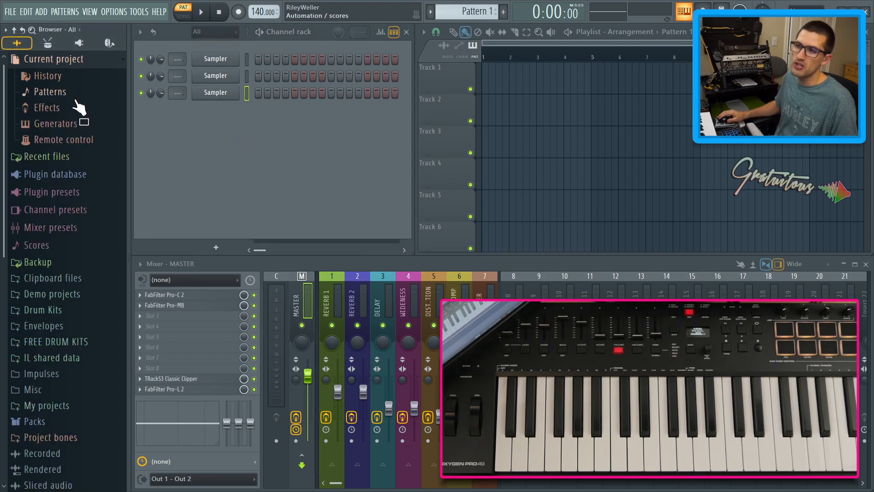
Expand Remote control in the Browser and open the 'Omni - Mod wheel (Wrapper)' link settings.
{"action": "left_click", "coordinate": [63, 139]}
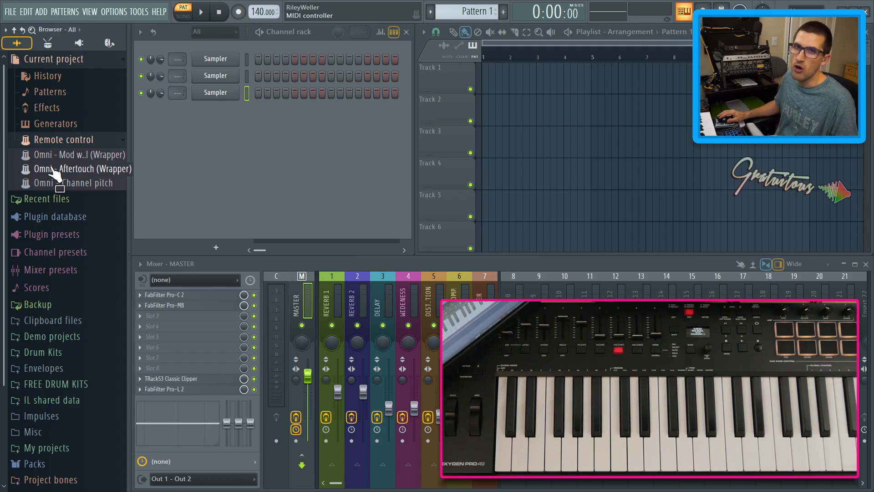
{"action": "double_click", "coordinate": [76, 155]}
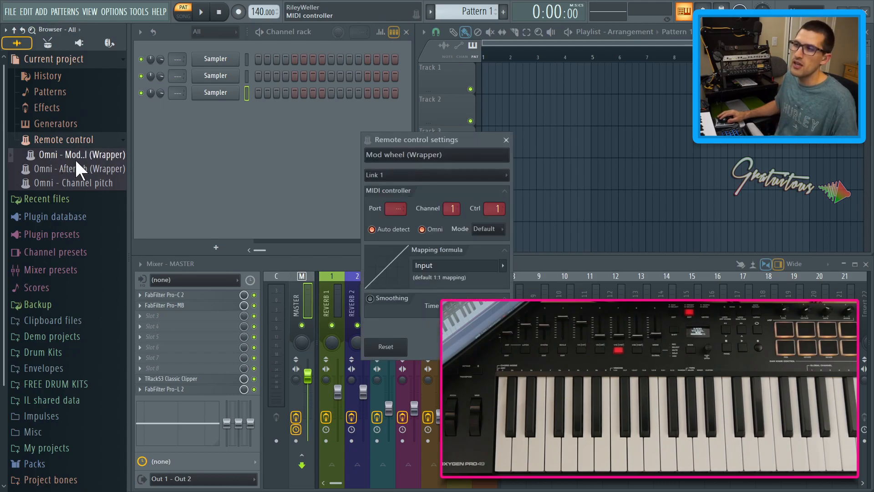
{"action": "left_click_drag", "start_coordinate": [415, 139], "coordinate": [312, 139]}
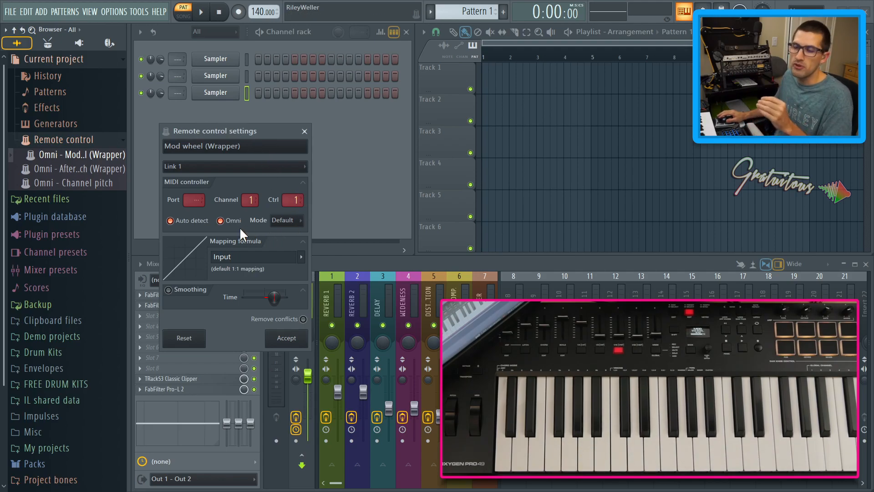
Close the link settings and add Nexus as a new instrument channel from the rack's + menu.
{"action": "left_click", "coordinate": [304, 130]}
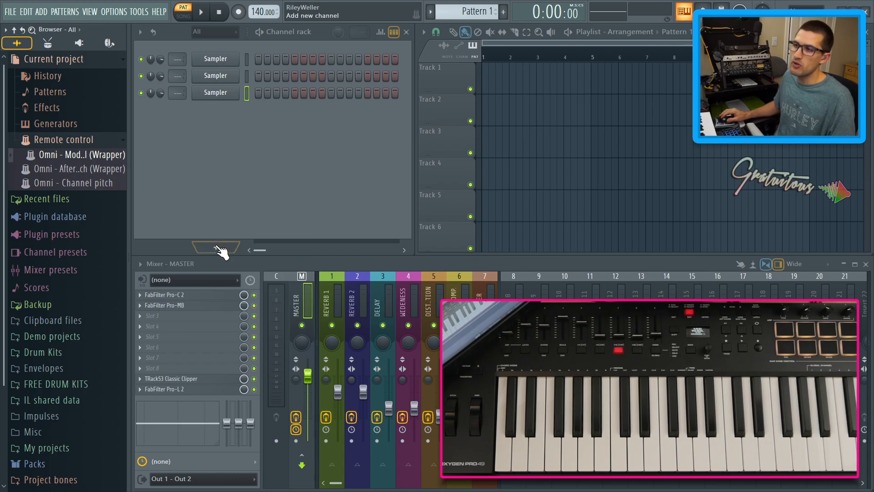
{"action": "left_click", "coordinate": [216, 247]}
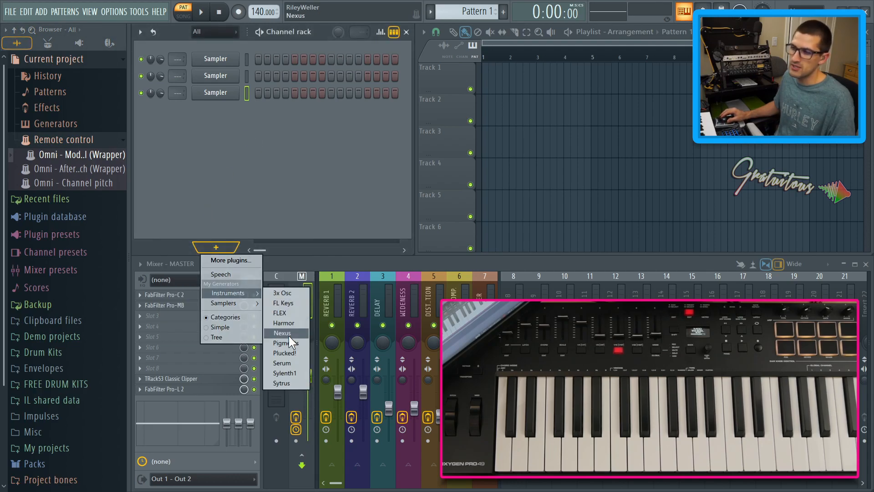
{"action": "left_click", "coordinate": [282, 334]}
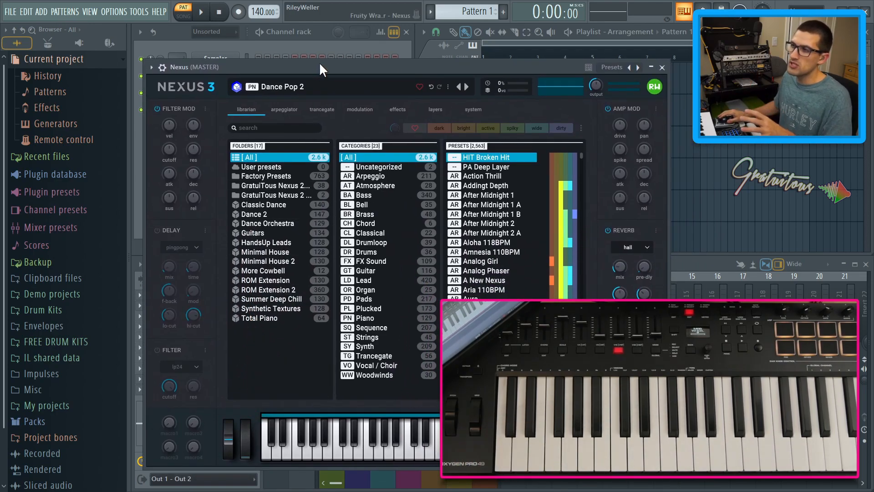
{"action": "left_click", "coordinate": [661, 67]}
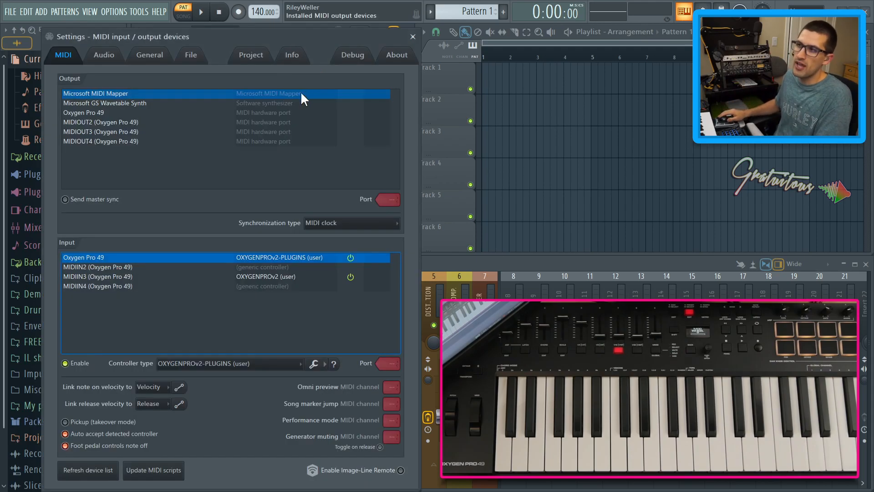
{"action": "left_click", "coordinate": [114, 11]}
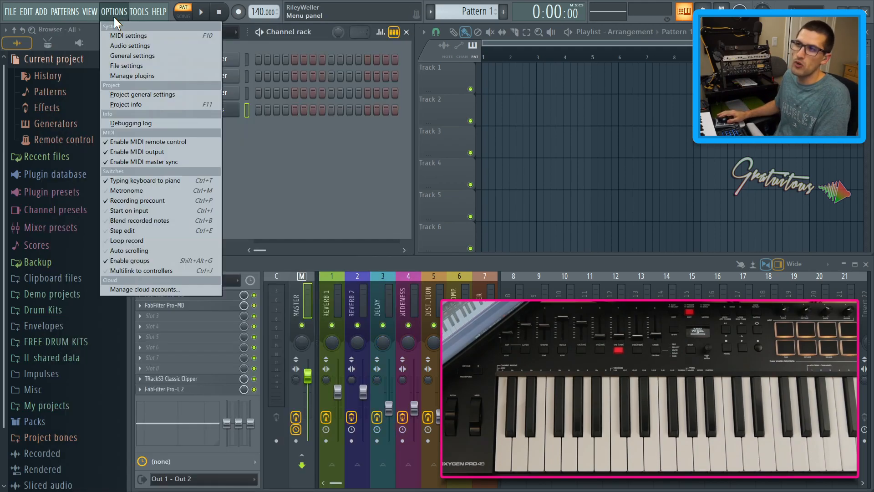
{"action": "left_click", "coordinate": [128, 35]}
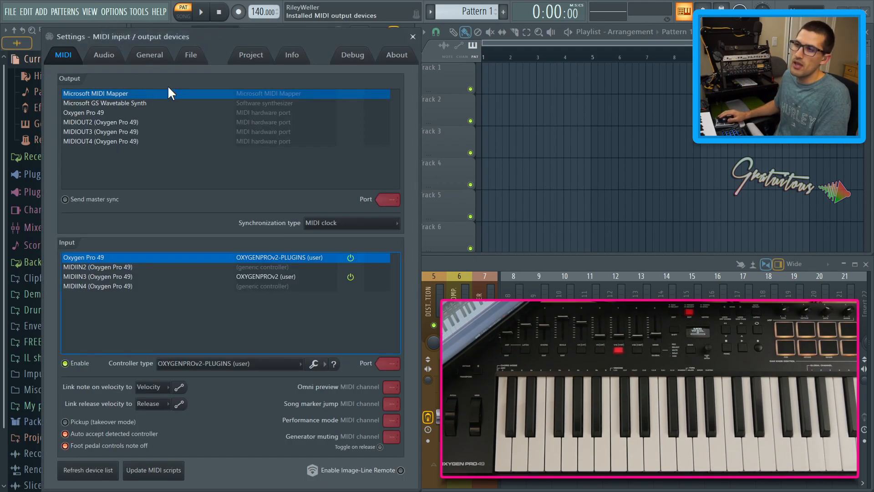
{"action": "mouse_move", "coordinate": [100, 267]}
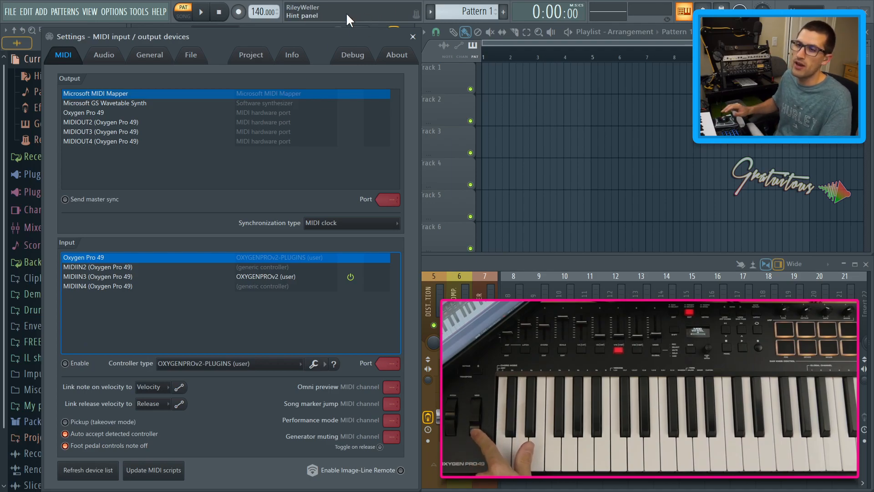
{"action": "mouse_move", "coordinate": [415, 18]}
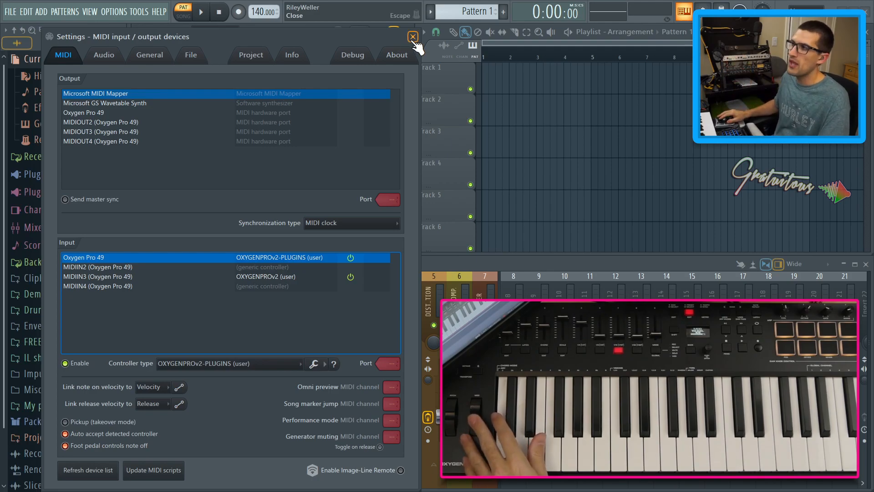
Close the MIDI device settings and the Pro-C 2 compressor window.
{"action": "left_click", "coordinate": [411, 37]}
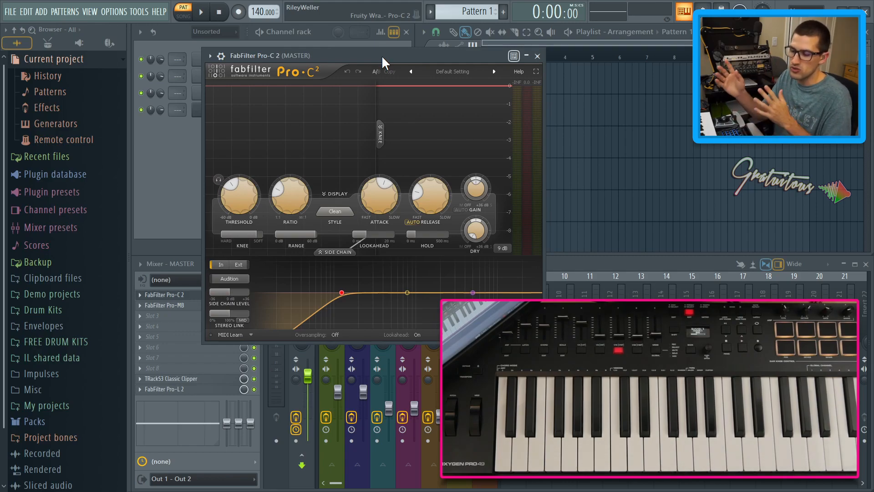
{"action": "left_click", "coordinate": [537, 56]}
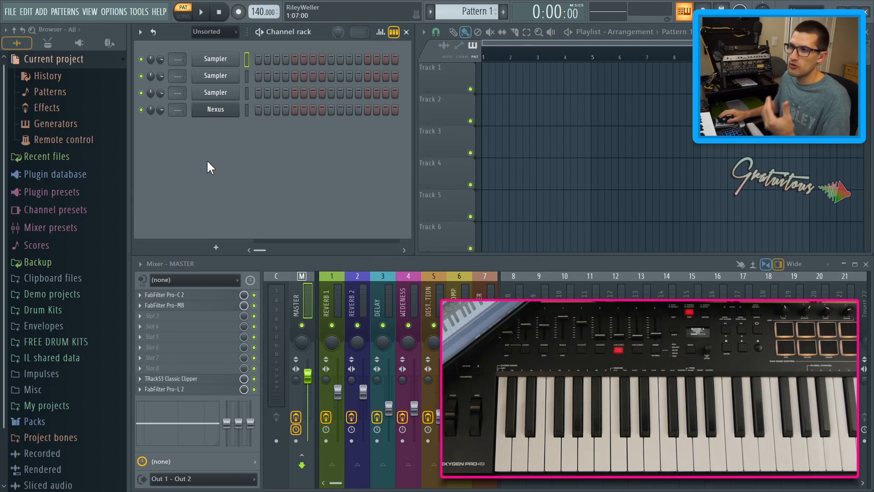
{"action": "mouse_move", "coordinate": [217, 144]}
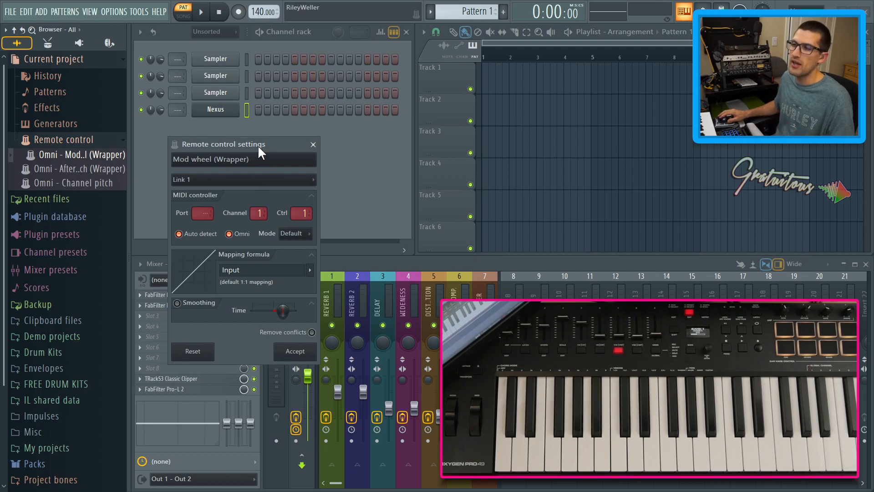
Add Serum and Pigments channels beside Nexus and bring up their plugin windows.
{"action": "left_click", "coordinate": [312, 145]}
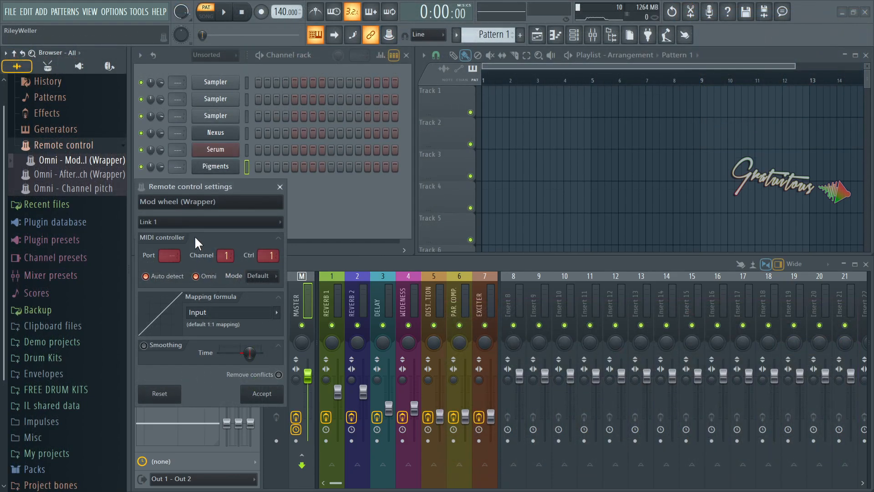
{"action": "mouse_move", "coordinate": [250, 235]}
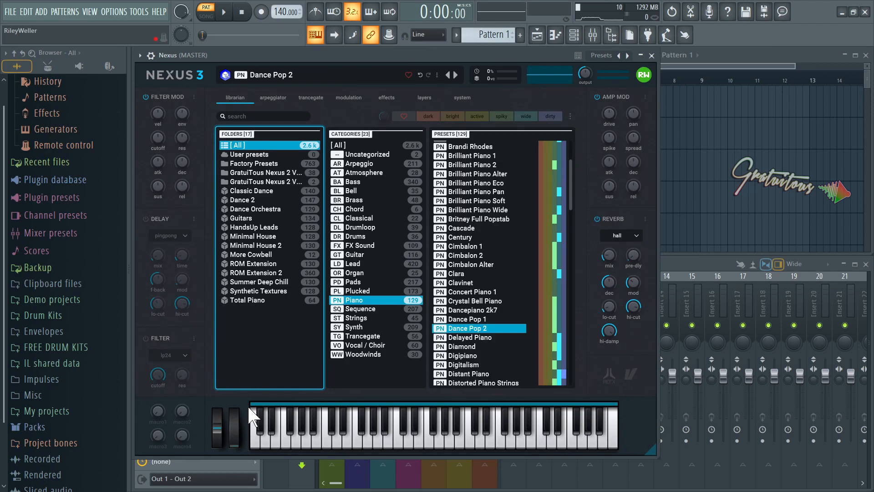
{"action": "left_click", "coordinate": [650, 55]}
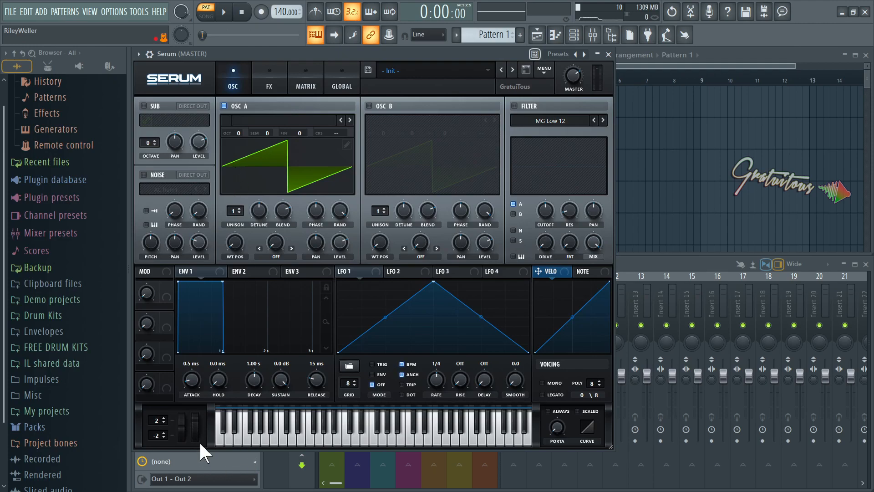
{"action": "mouse_move", "coordinate": [234, 441]}
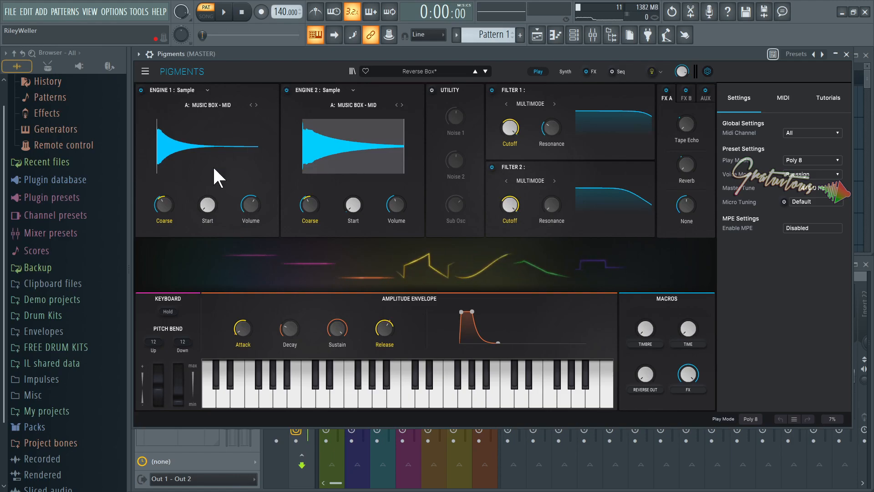
Scroll Pigments' parameter list under Current project > Generators down to 'MIDI CC #1 (Modulation wheel)'.
{"action": "left_click", "coordinate": [145, 53]}
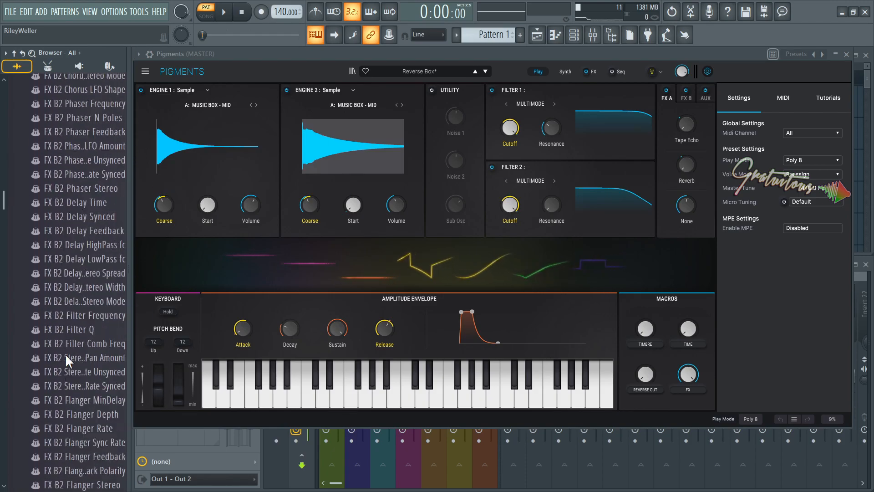
{"action": "scroll", "scroll_direction": "down", "scroll_amount": 3}
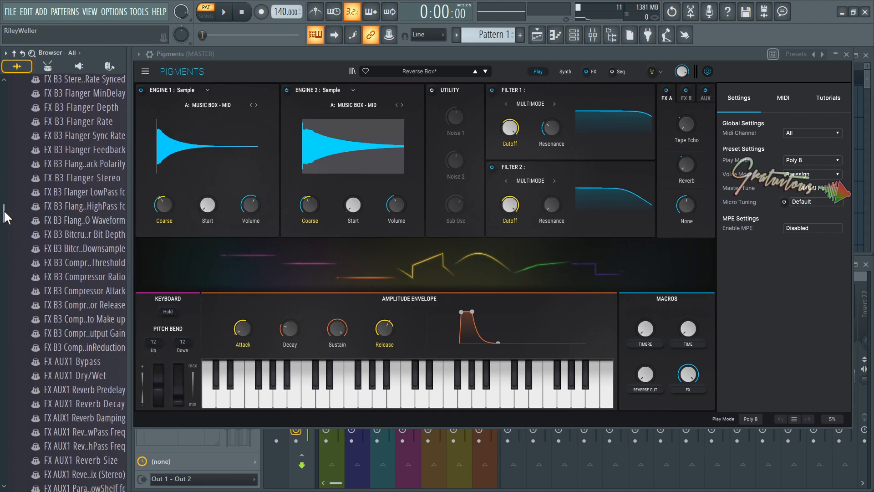
{"action": "scroll", "scroll_direction": "down", "scroll_amount": 3}
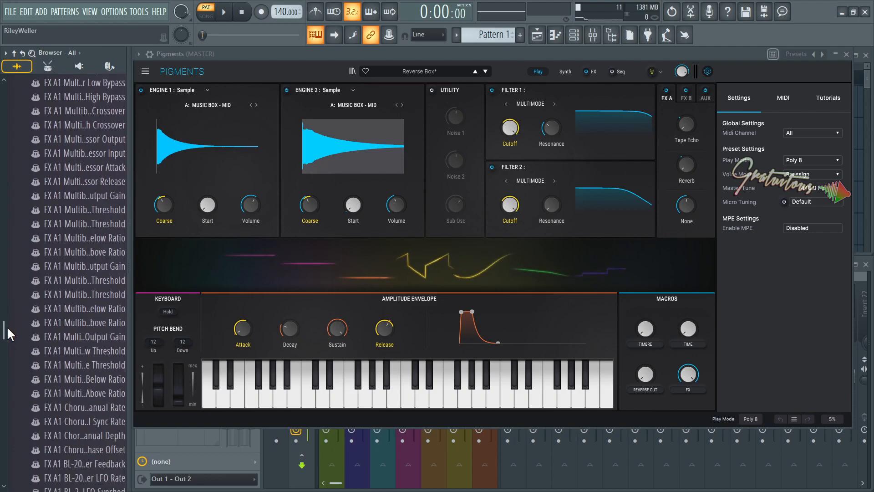
{"action": "scroll", "scroll_direction": "down", "scroll_amount": 3}
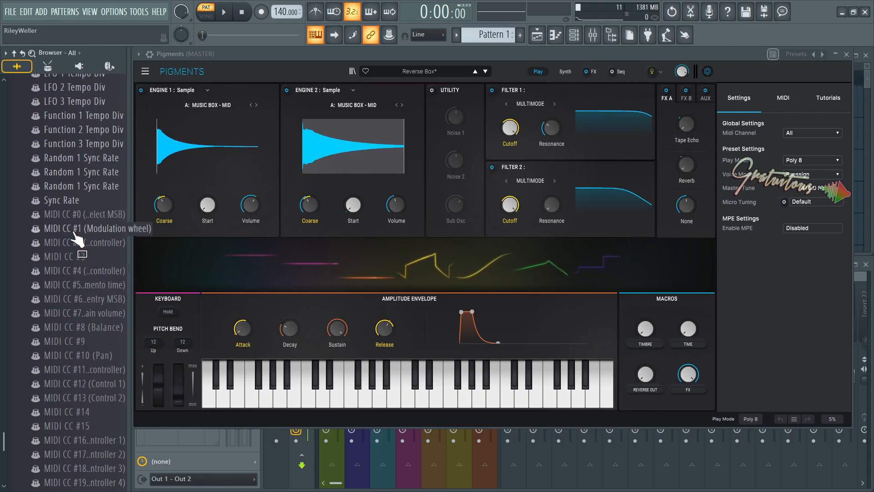
Inspect 'Link to controller...' on Pigments' MIDI CC #1 parameter and return to the Remote control list.
{"action": "right_click", "coordinate": [90, 227]}
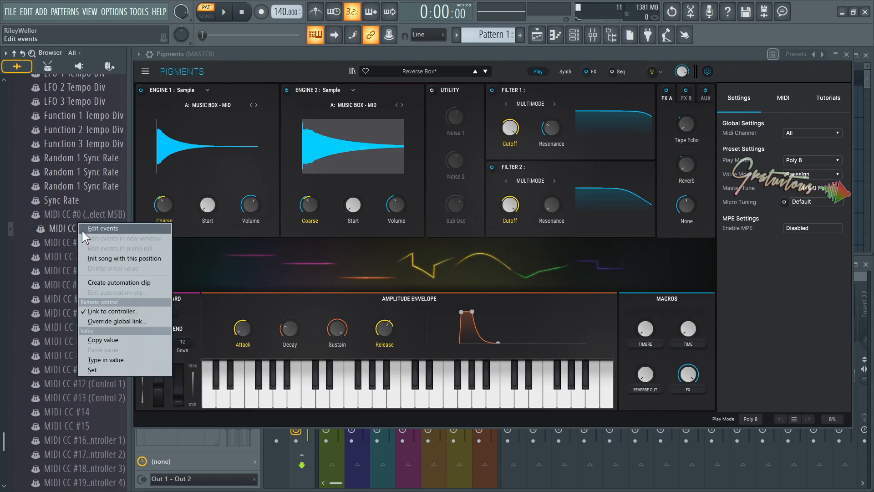
{"action": "left_click", "coordinate": [111, 311]}
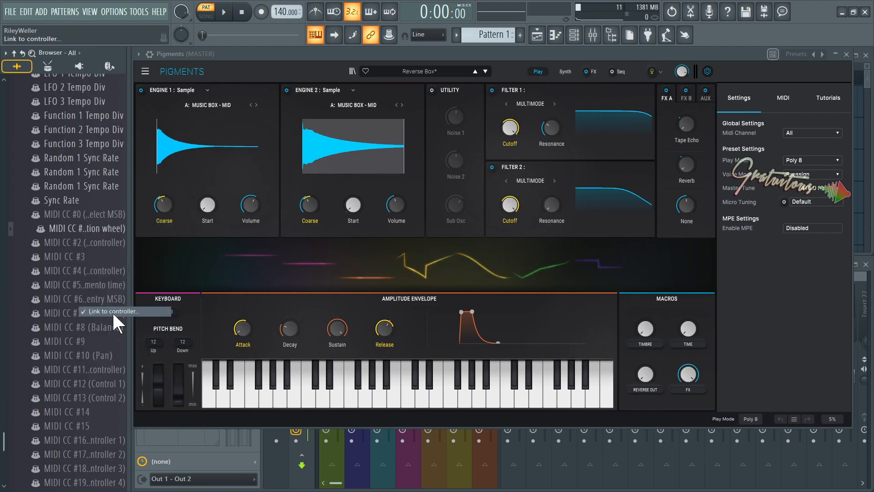
{"action": "left_click", "coordinate": [113, 311]}
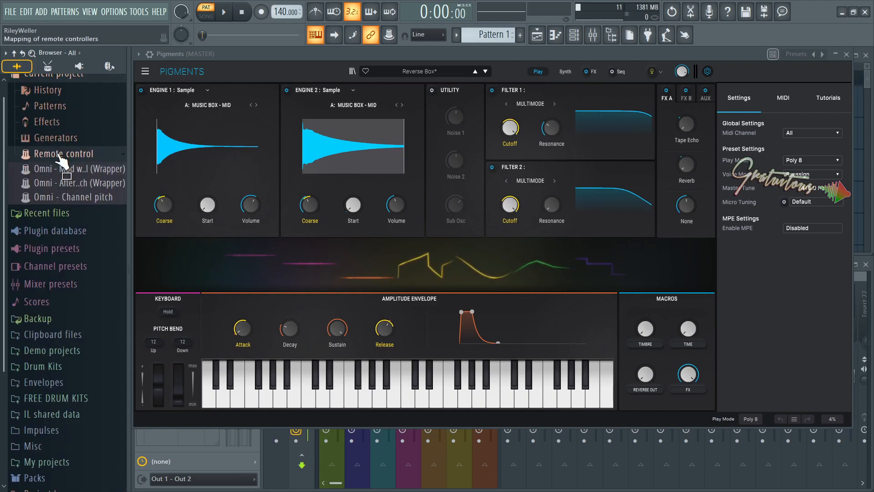
Reset the global 'Omni - Mod wheel (Wrapper)' link so it leaves the project's remote controls.
{"action": "left_click", "coordinate": [76, 168]}
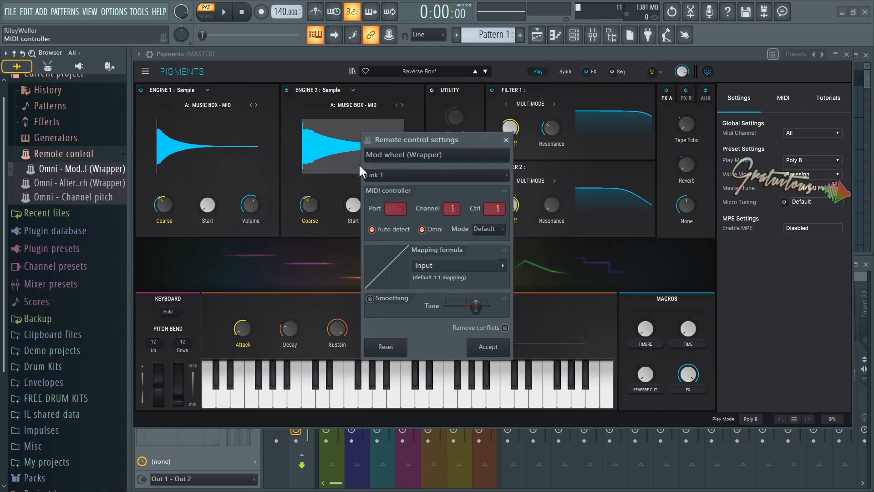
{"action": "left_click_drag", "start_coordinate": [424, 139], "coordinate": [206, 136]}
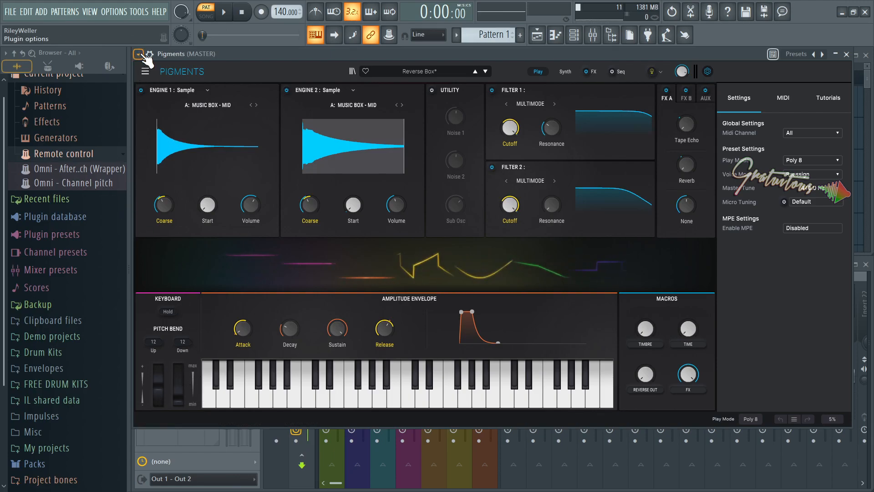
Link Pigments' MIDI CC #1 mod wheel to the keyboard controller in Omni mode and accept.
{"action": "left_click", "coordinate": [145, 53]}
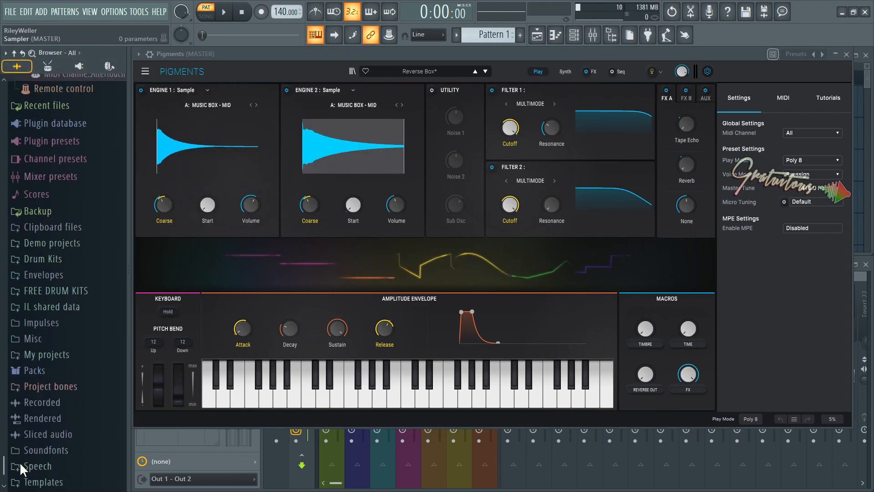
{"action": "scroll", "scroll_direction": "down", "scroll_amount": 3}
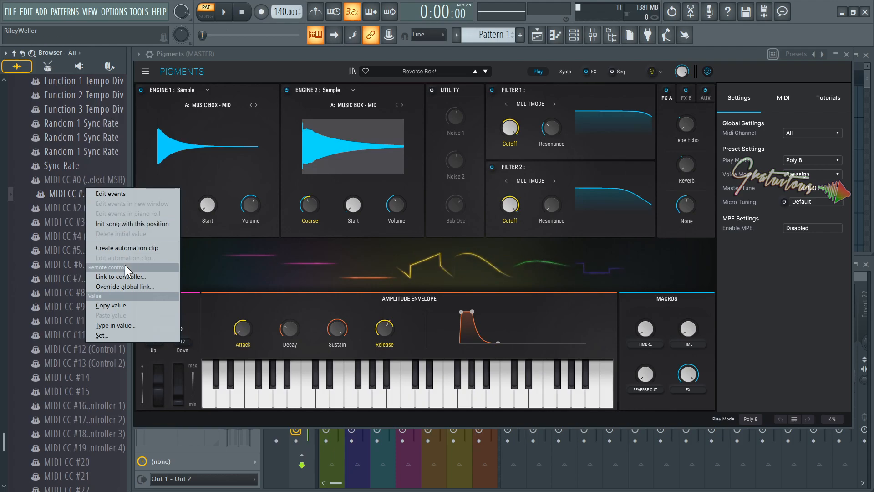
{"action": "left_click", "coordinate": [120, 276]}
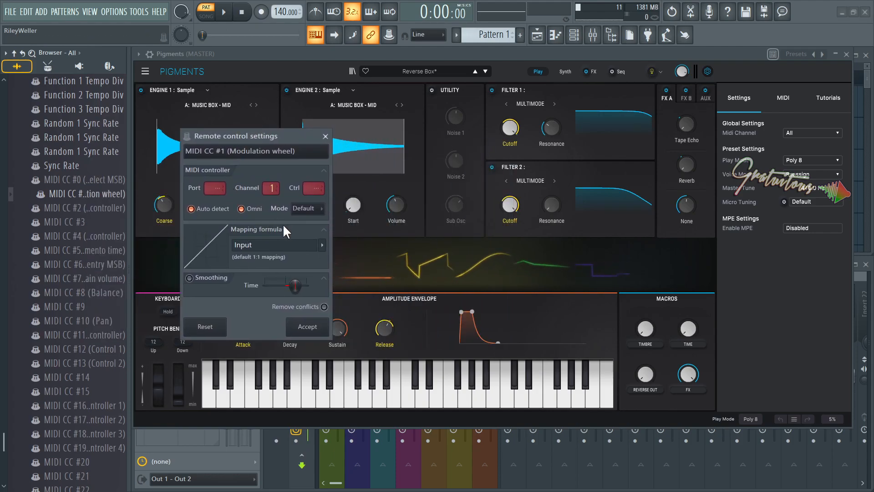
{"action": "left_click", "coordinate": [325, 135]}
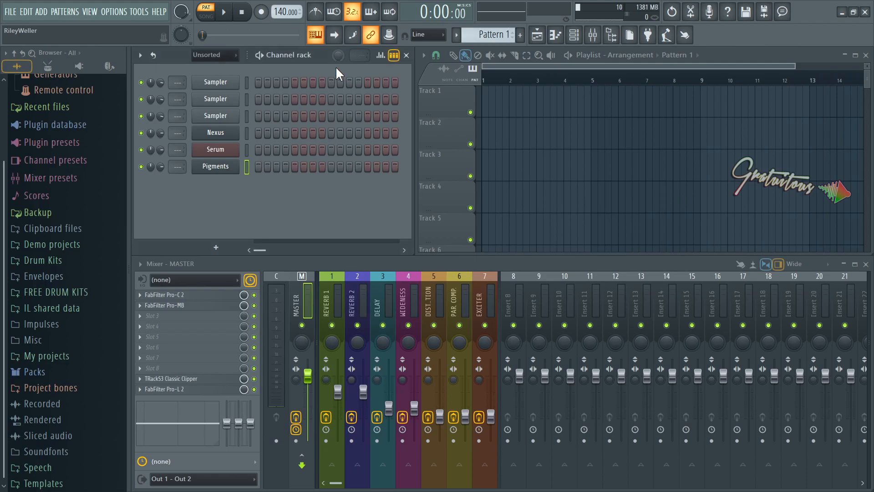
Open Nexus and show the restored Omni mod wheel link settings at channel 1, controller 1.
{"action": "left_click", "coordinate": [215, 132]}
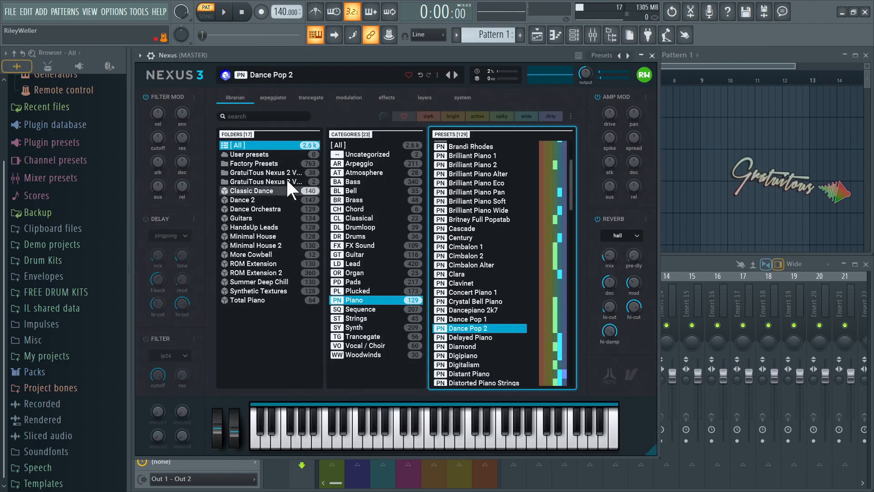
{"action": "left_click", "coordinate": [650, 55]}
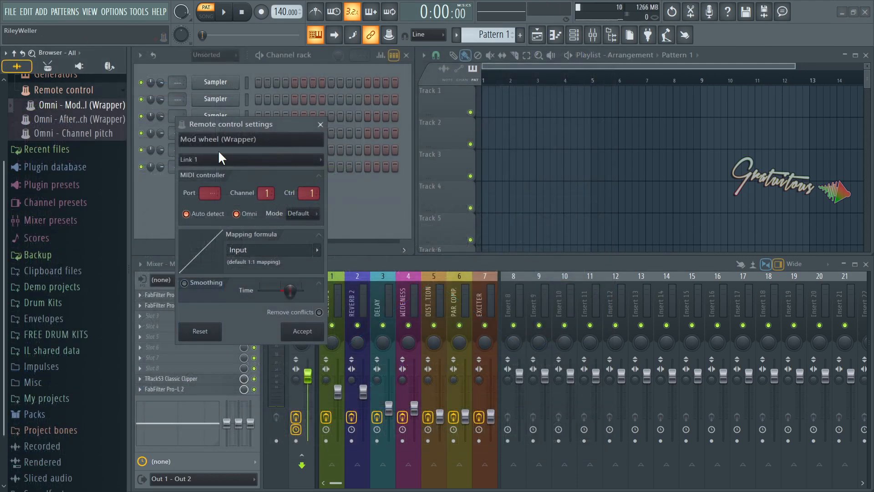
{"action": "left_click_drag", "start_coordinate": [229, 123], "coordinate": [223, 127]}
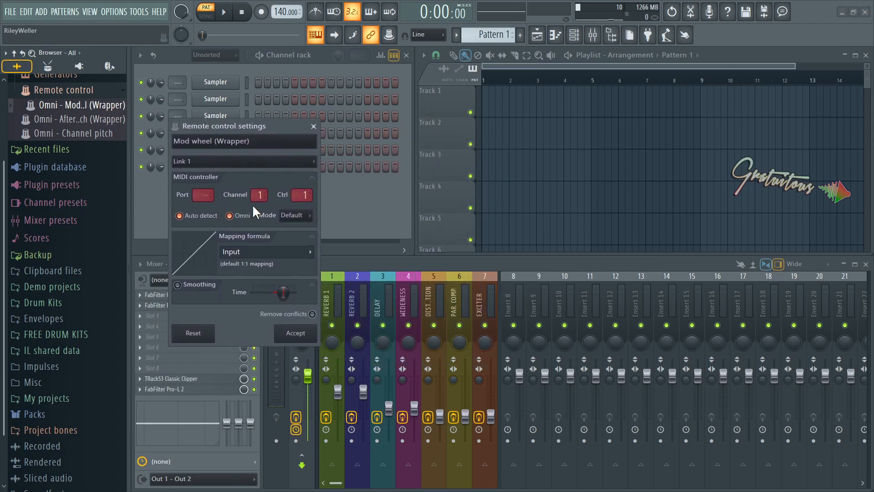
{"action": "left_click_drag", "start_coordinate": [223, 125], "coordinate": [212, 138]}
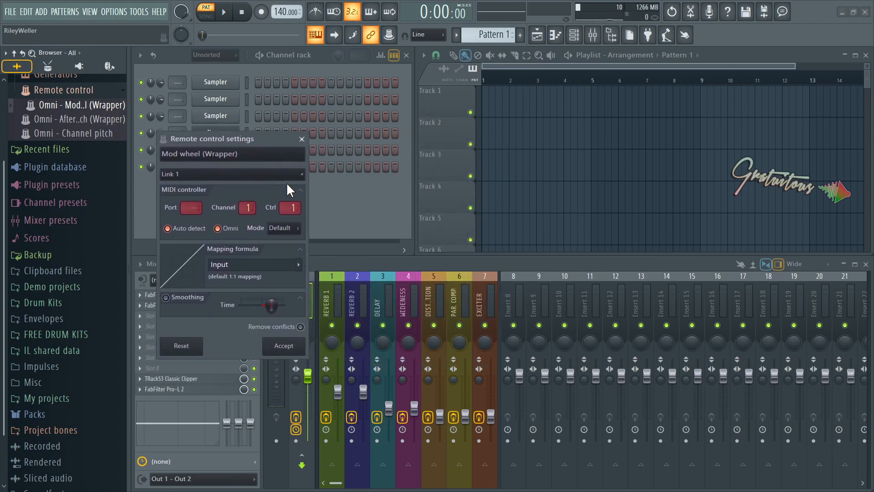
{"action": "mouse_move", "coordinate": [300, 208]}
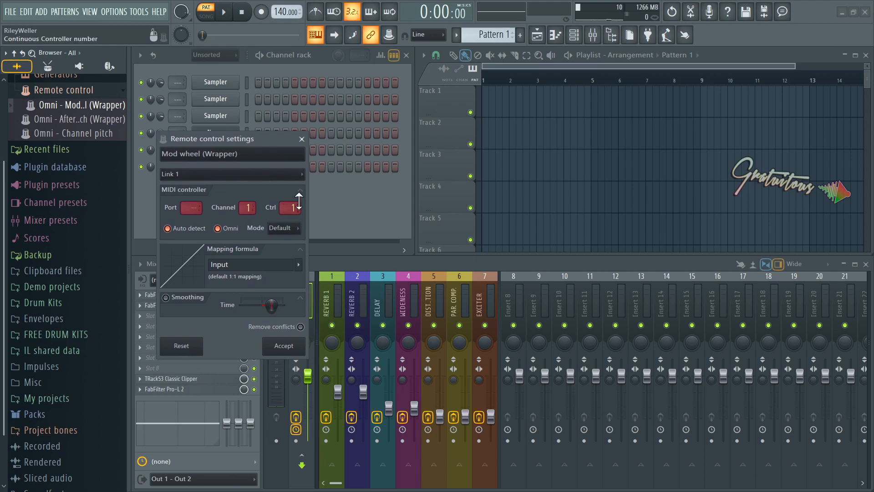
{"action": "mouse_move", "coordinate": [277, 147]}
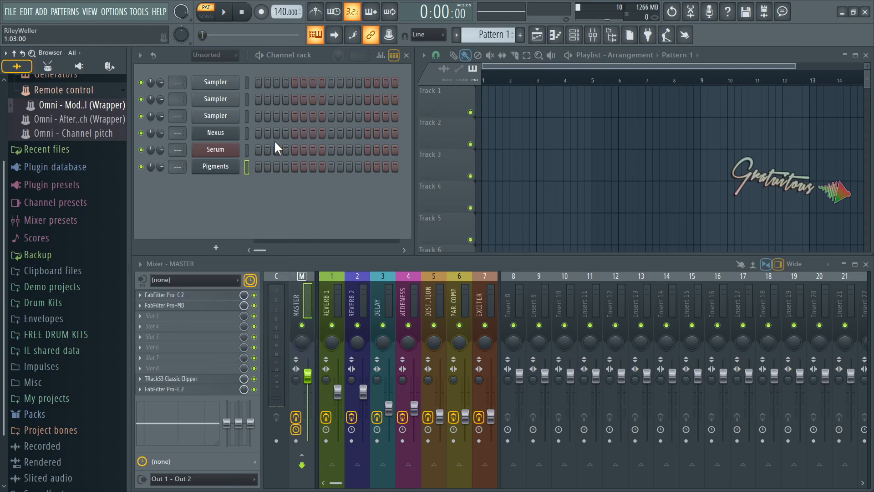
Open the Pigments instrument window from the Channel rack.
{"action": "left_click", "coordinate": [215, 132]}
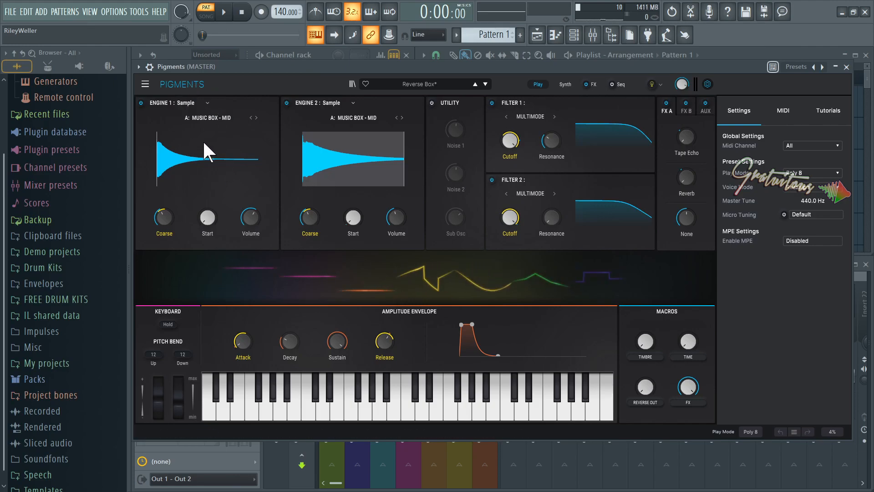
{"action": "mouse_move", "coordinate": [198, 320]}
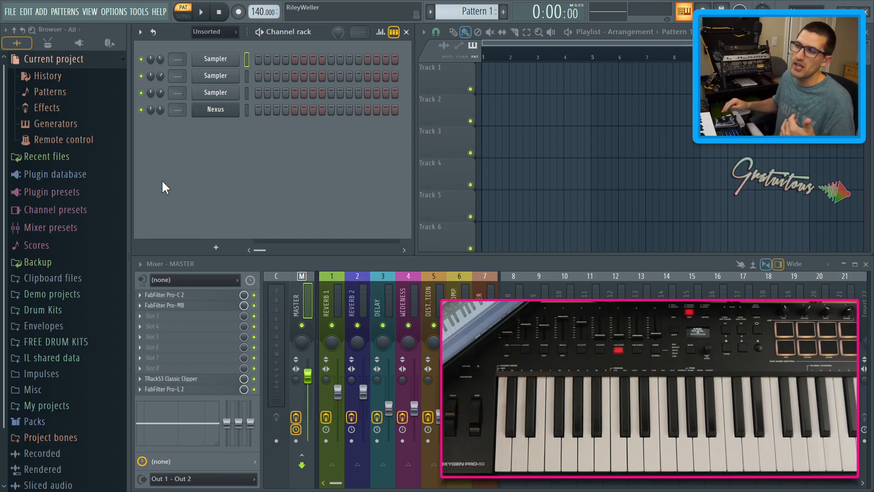
{"action": "mouse_move", "coordinate": [183, 199]}
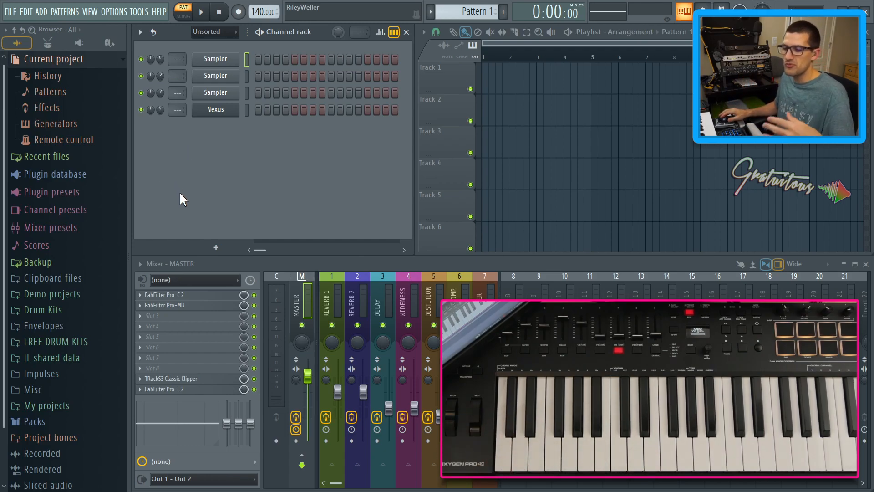
{"action": "mouse_move", "coordinate": [154, 170]}
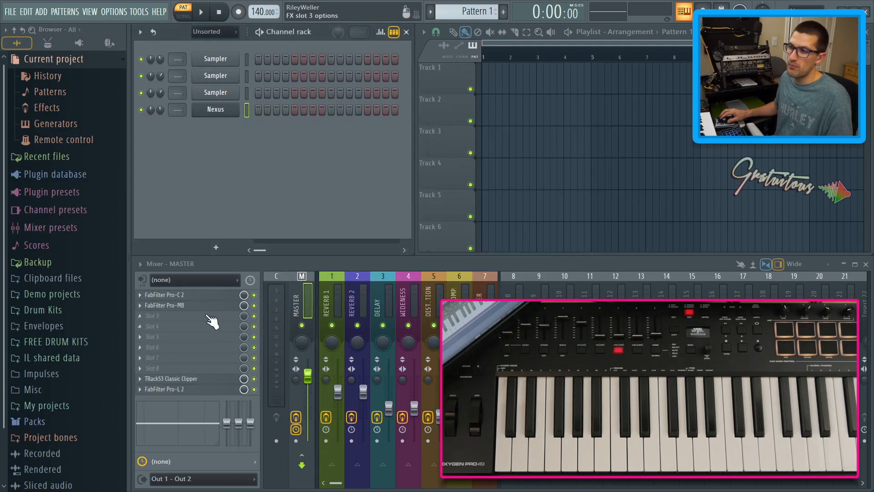
Drag Serum's Modwheel source onto OSC A's Detune so the mod wheel drives detune.
{"action": "left_click", "coordinate": [216, 247]}
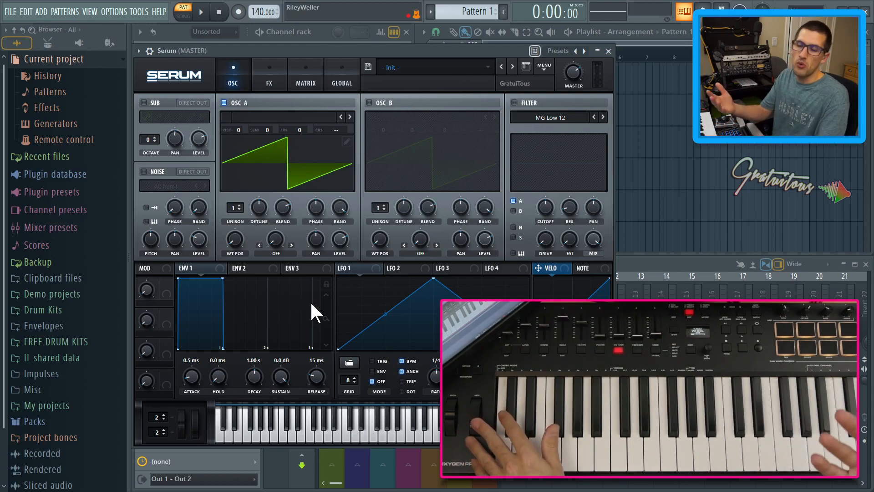
{"action": "mouse_move", "coordinate": [167, 279]}
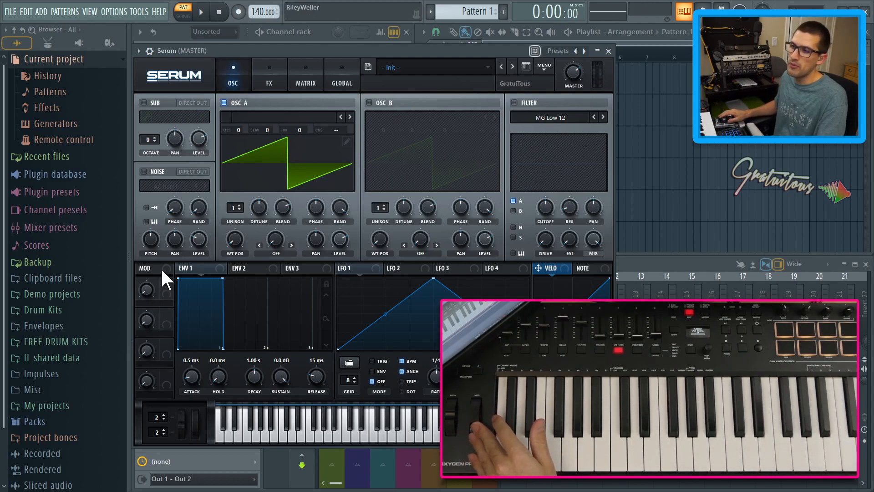
{"action": "mouse_move", "coordinate": [146, 289]}
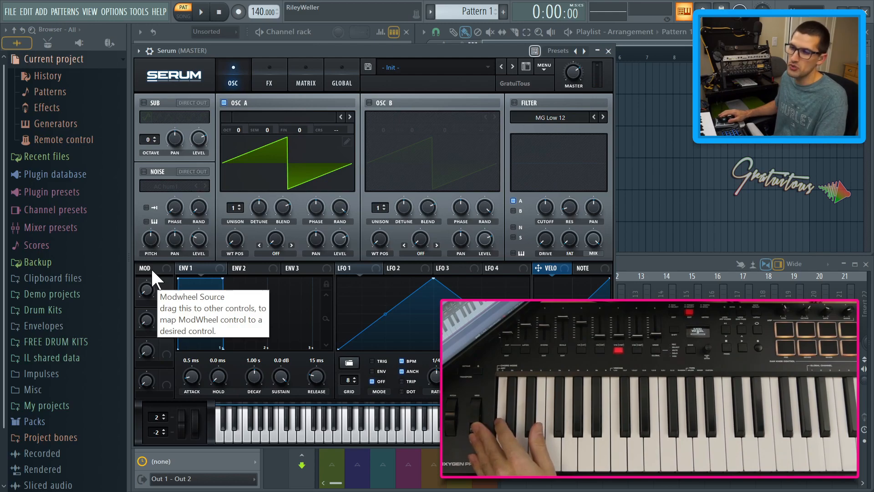
{"action": "left_click", "coordinate": [152, 268]}
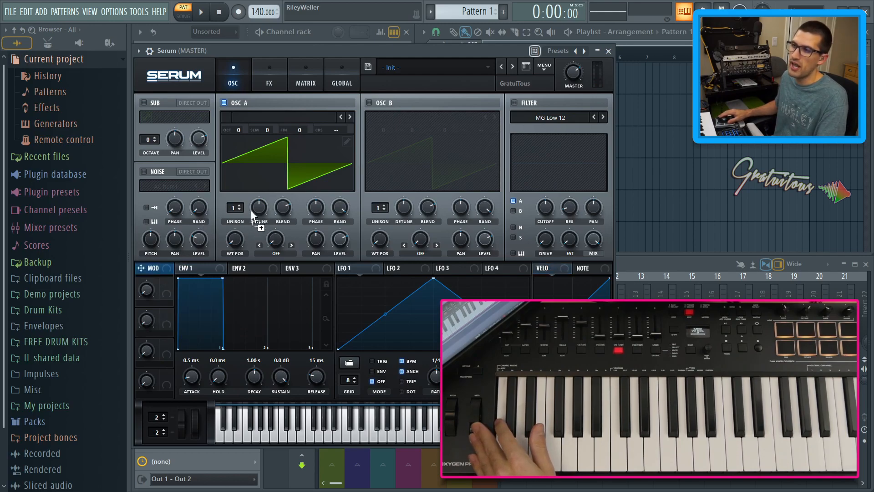
{"action": "mouse_move", "coordinate": [326, 237]}
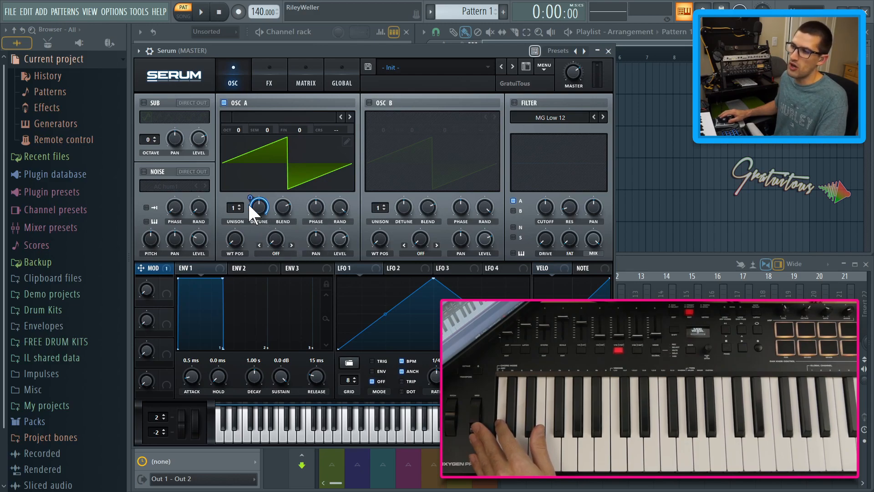
{"action": "left_click_drag", "start_coordinate": [234, 207], "coordinate": [235, 189]}
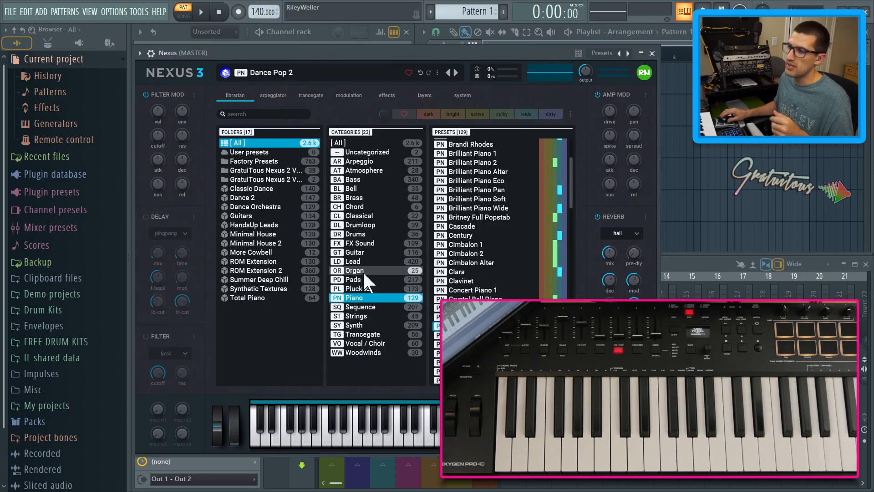
Load the Antenna preset from Nexus's Lead category.
{"action": "left_click", "coordinate": [352, 262]}
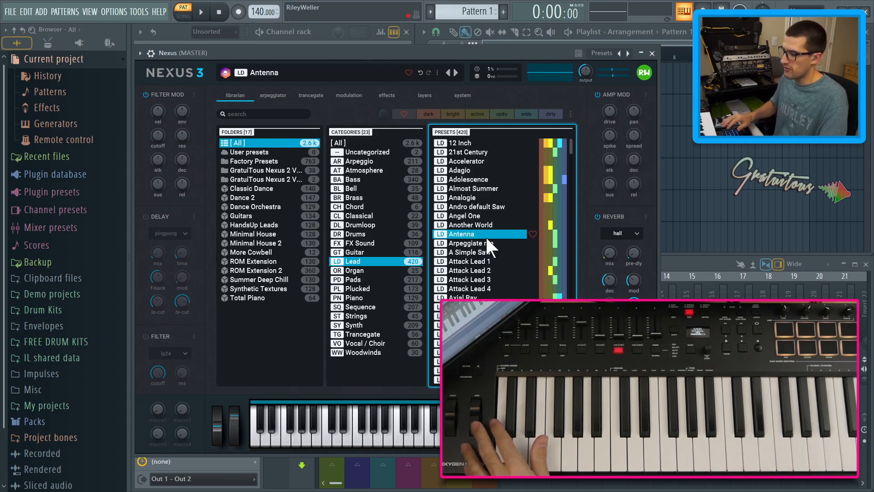
{"action": "left_click", "coordinate": [467, 243]}
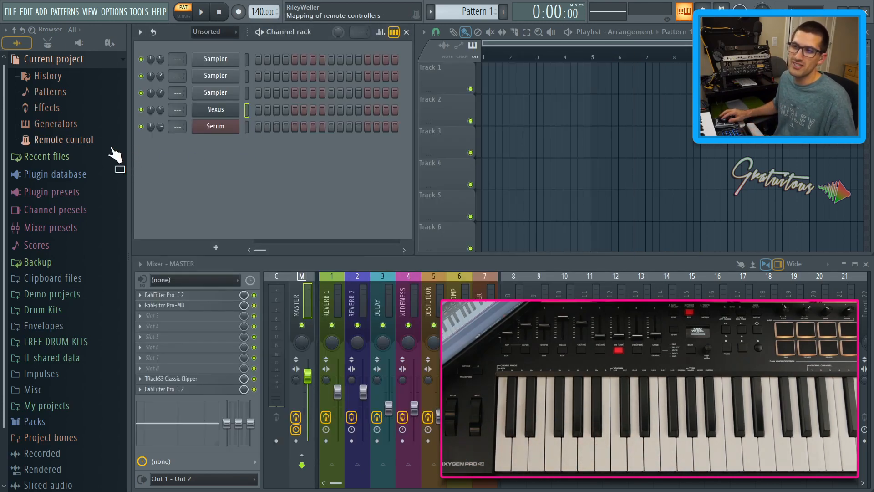
Delete the global Omni - Mod wheel (Wrapper) link from the Remote control list.
{"action": "left_click", "coordinate": [62, 139]}
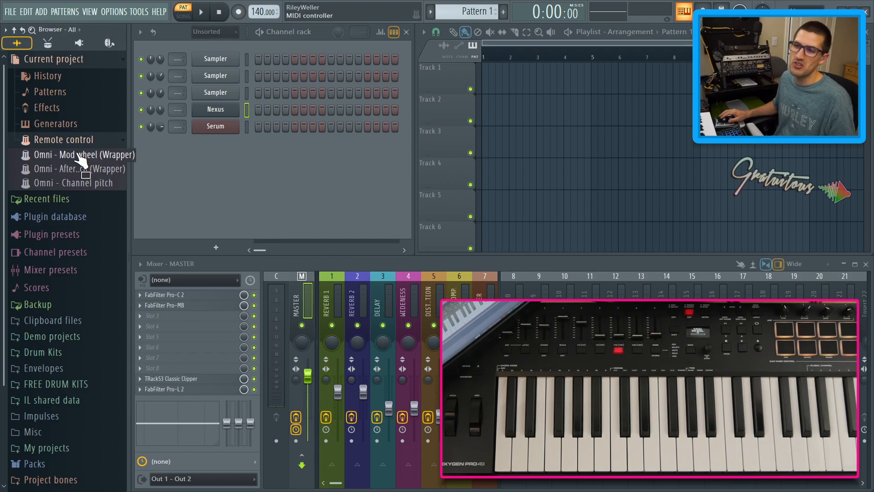
{"action": "double_click", "coordinate": [82, 155]}
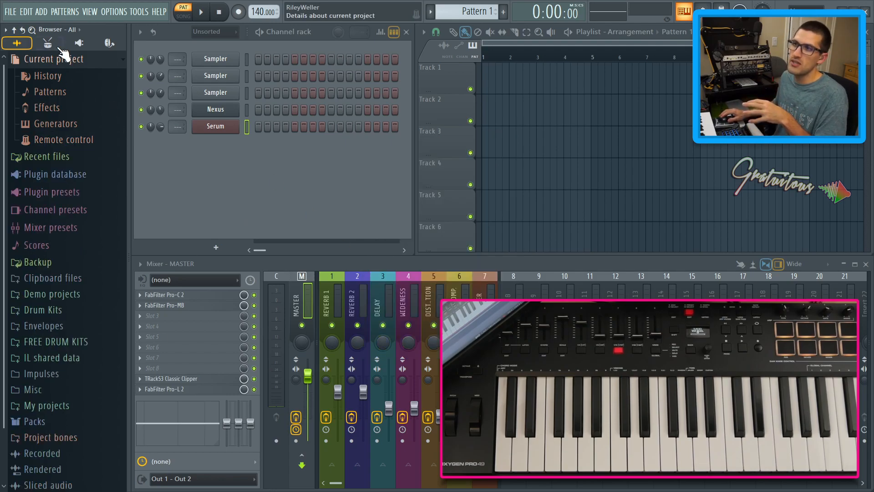
{"action": "left_click", "coordinate": [9, 11]}
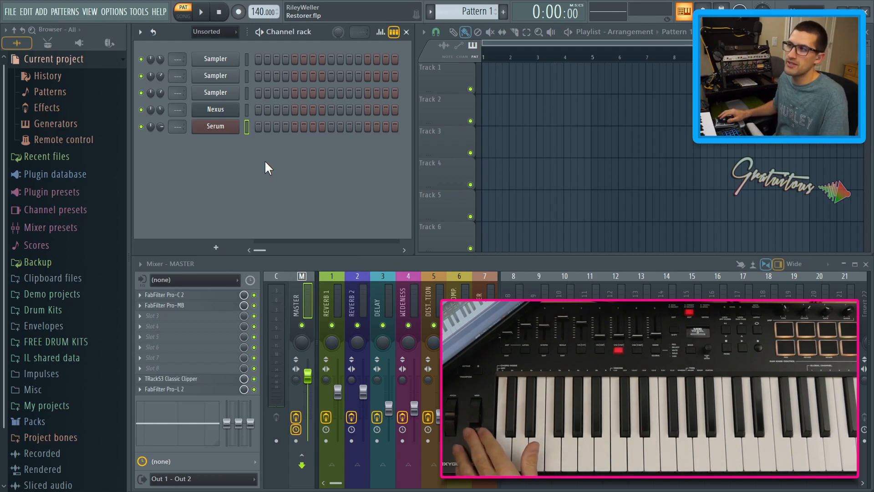
Check Link to controller on Serum's pan knob, leaving only aftertouch and channel pitch links.
{"action": "left_click", "coordinate": [63, 140]}
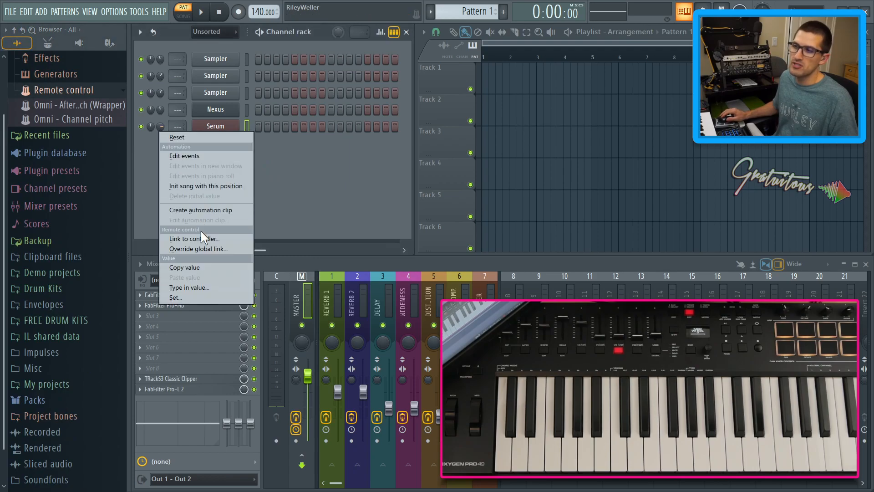
{"action": "left_click", "coordinate": [198, 249]}
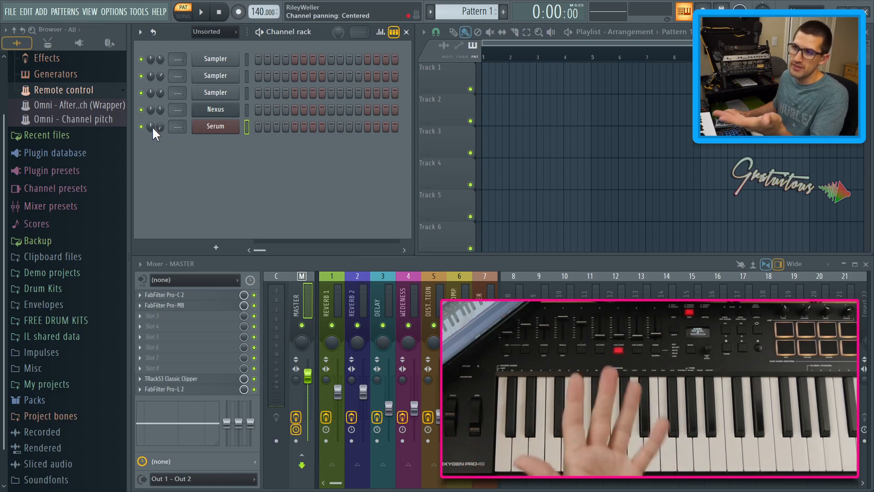
{"action": "left_click", "coordinate": [9, 11]}
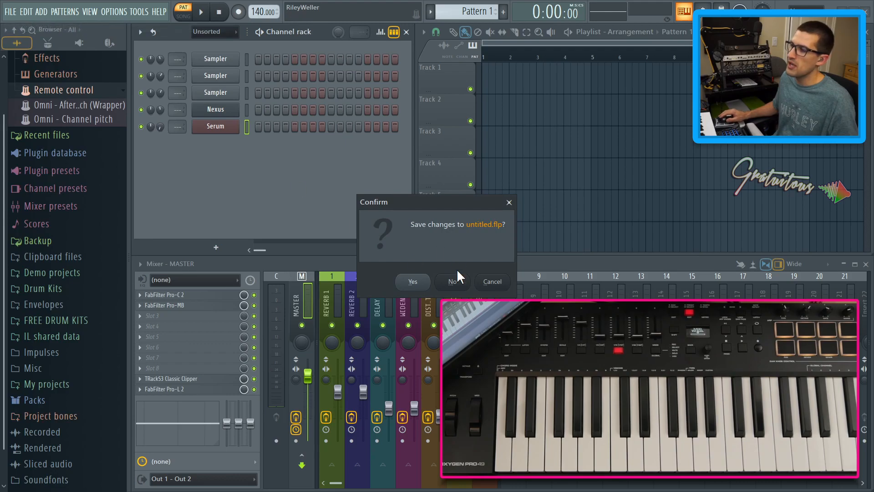
Discard untitled.flp changes and confirm the Omni mod wheel link reappears in the new project's remote controls.
{"action": "left_click", "coordinate": [452, 281]}
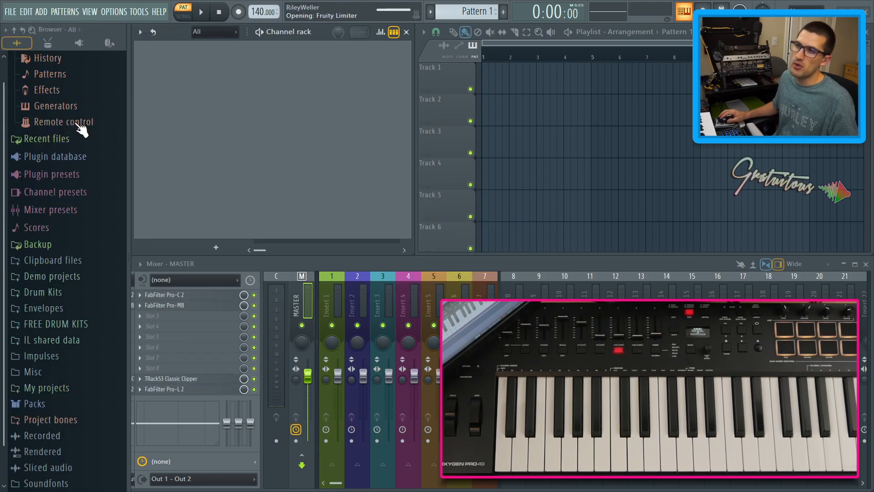
{"action": "left_click", "coordinate": [63, 121]}
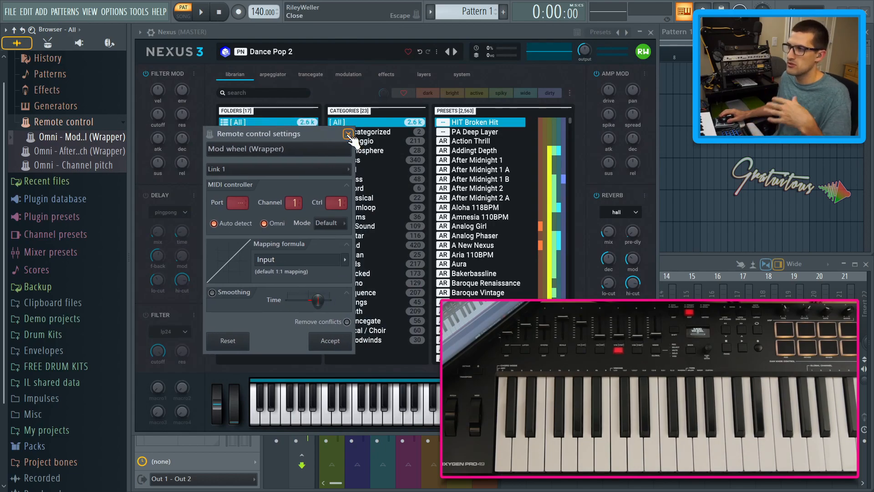
{"action": "left_click", "coordinate": [348, 134]}
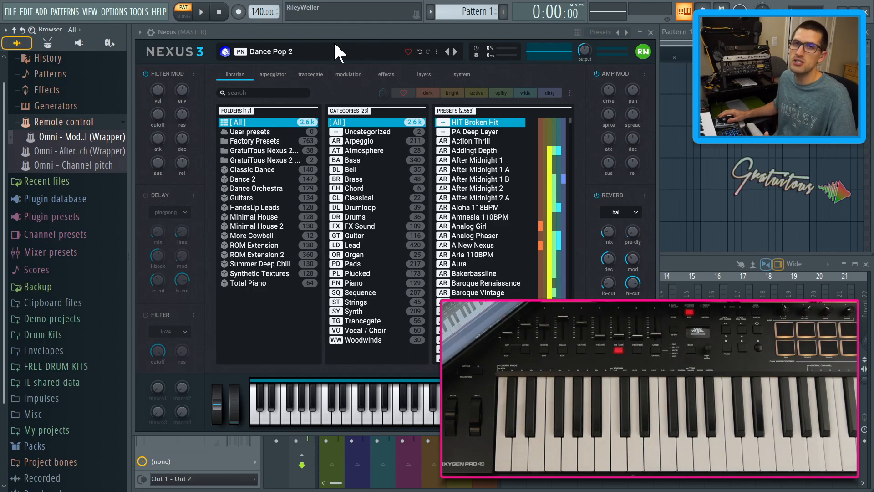